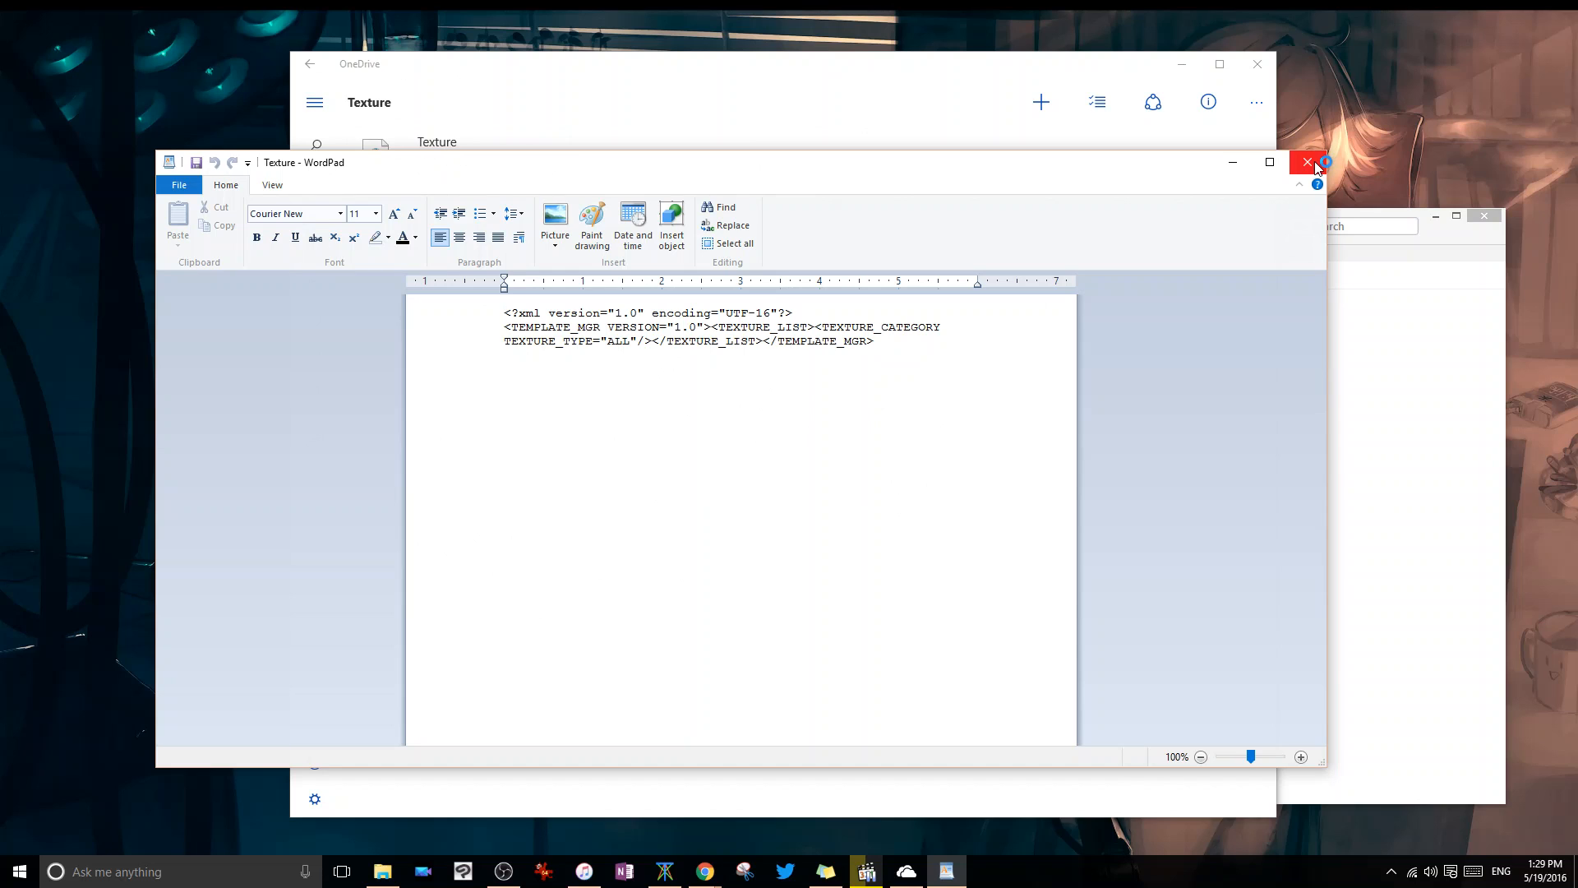
pyautogui.moveTo(1316, 166)
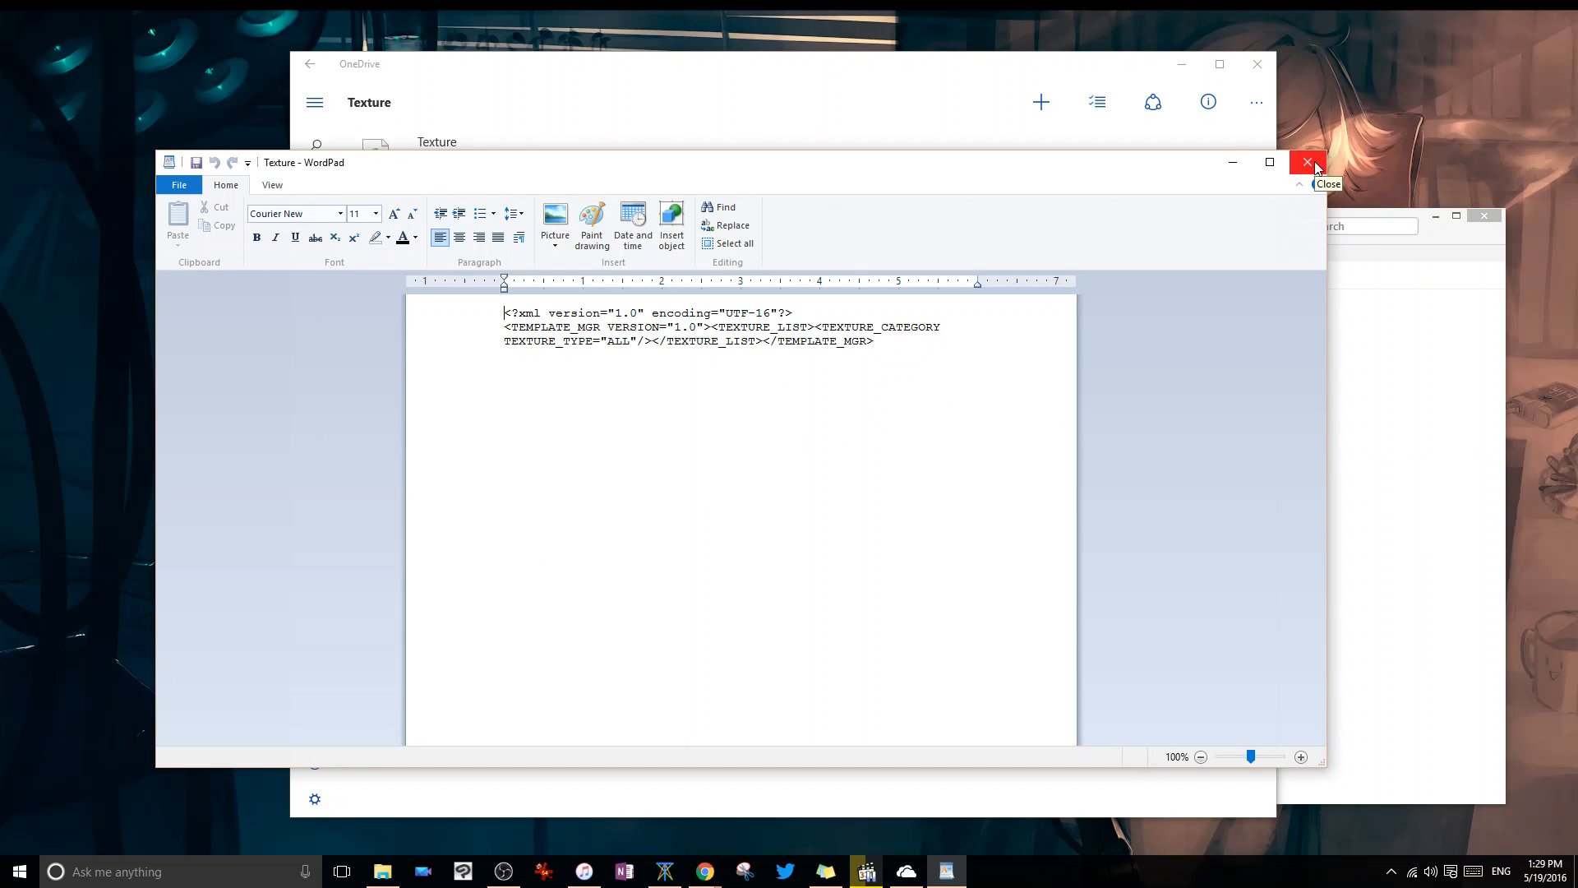
# - Close WordPad's view of the Texture file to return to the OneDrive Texture folder
pyautogui.click(1307, 161)
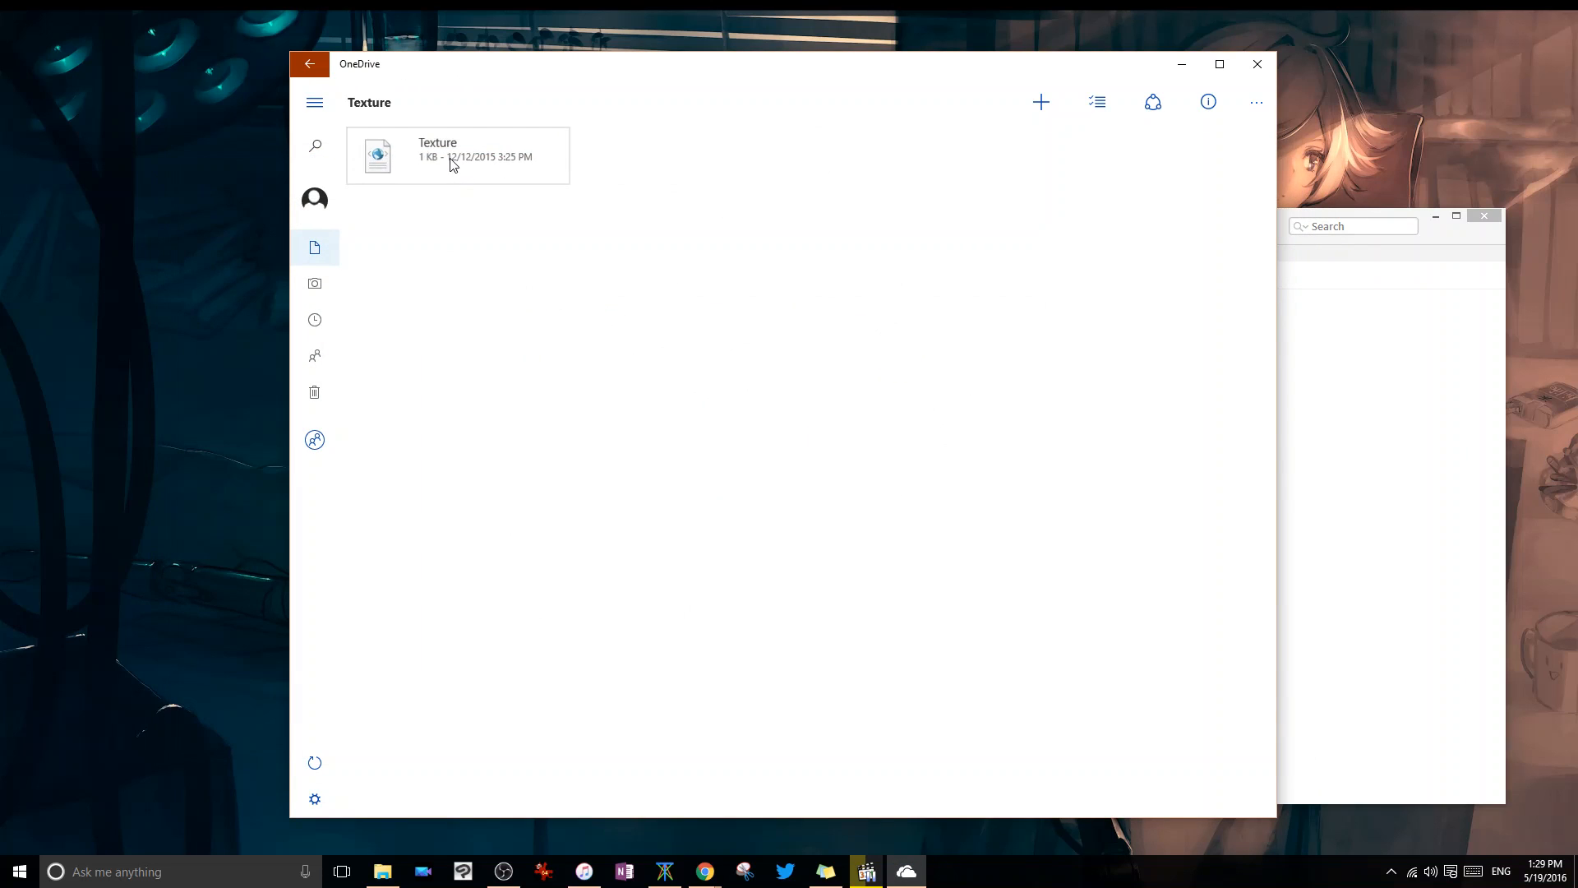
# - Browse All files and Music, add files, search 'roses', and view the four uploads
pyautogui.click(310, 64)
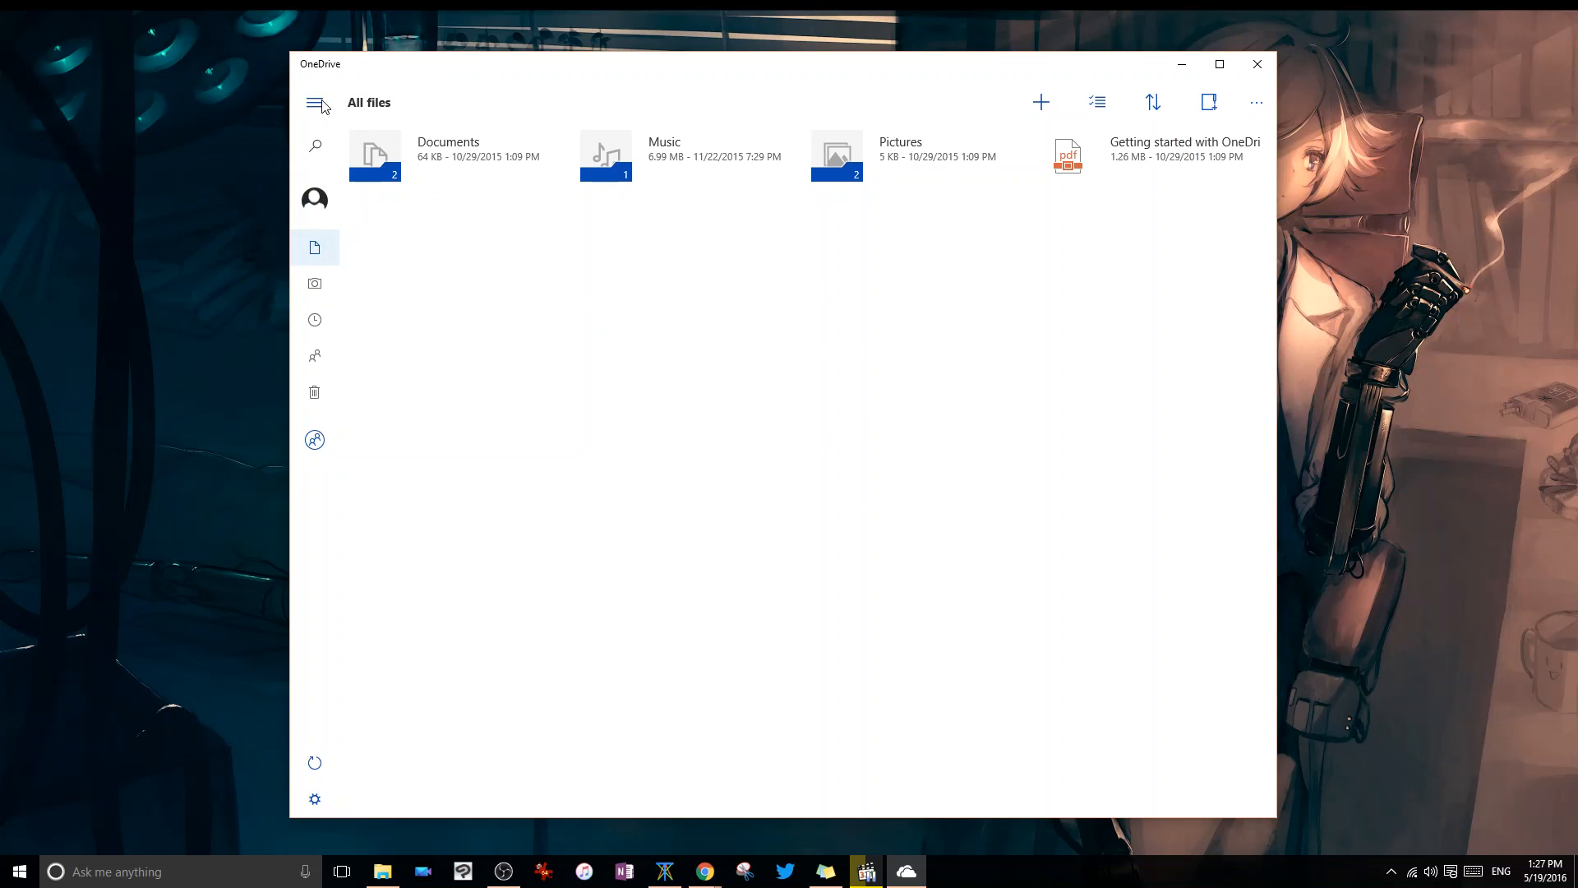
pyautogui.click(314, 102)
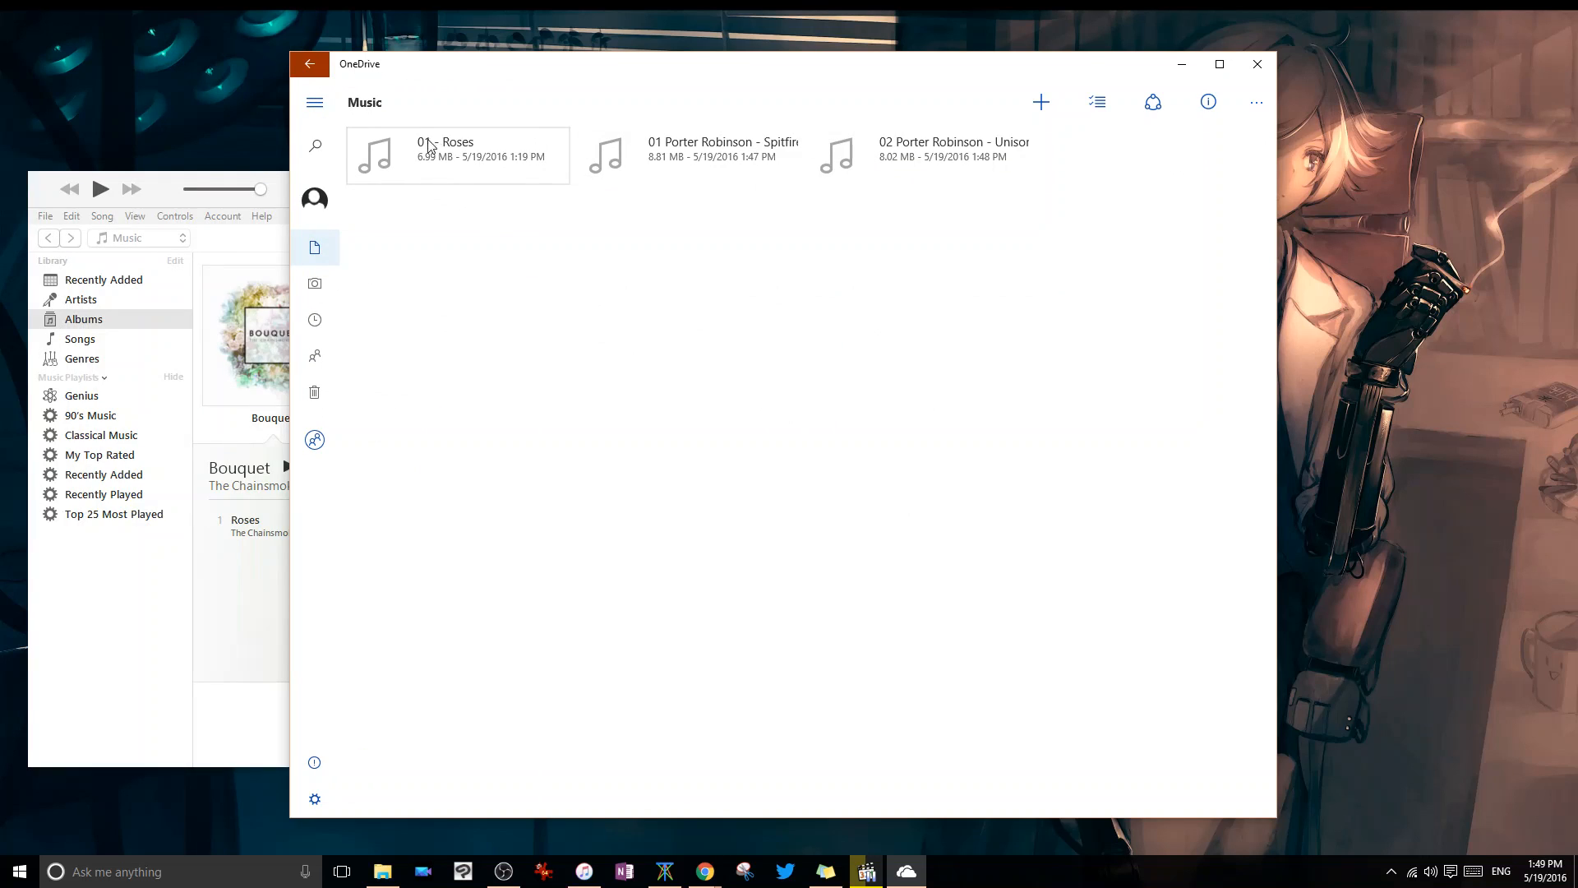
pyautogui.click(309, 64)
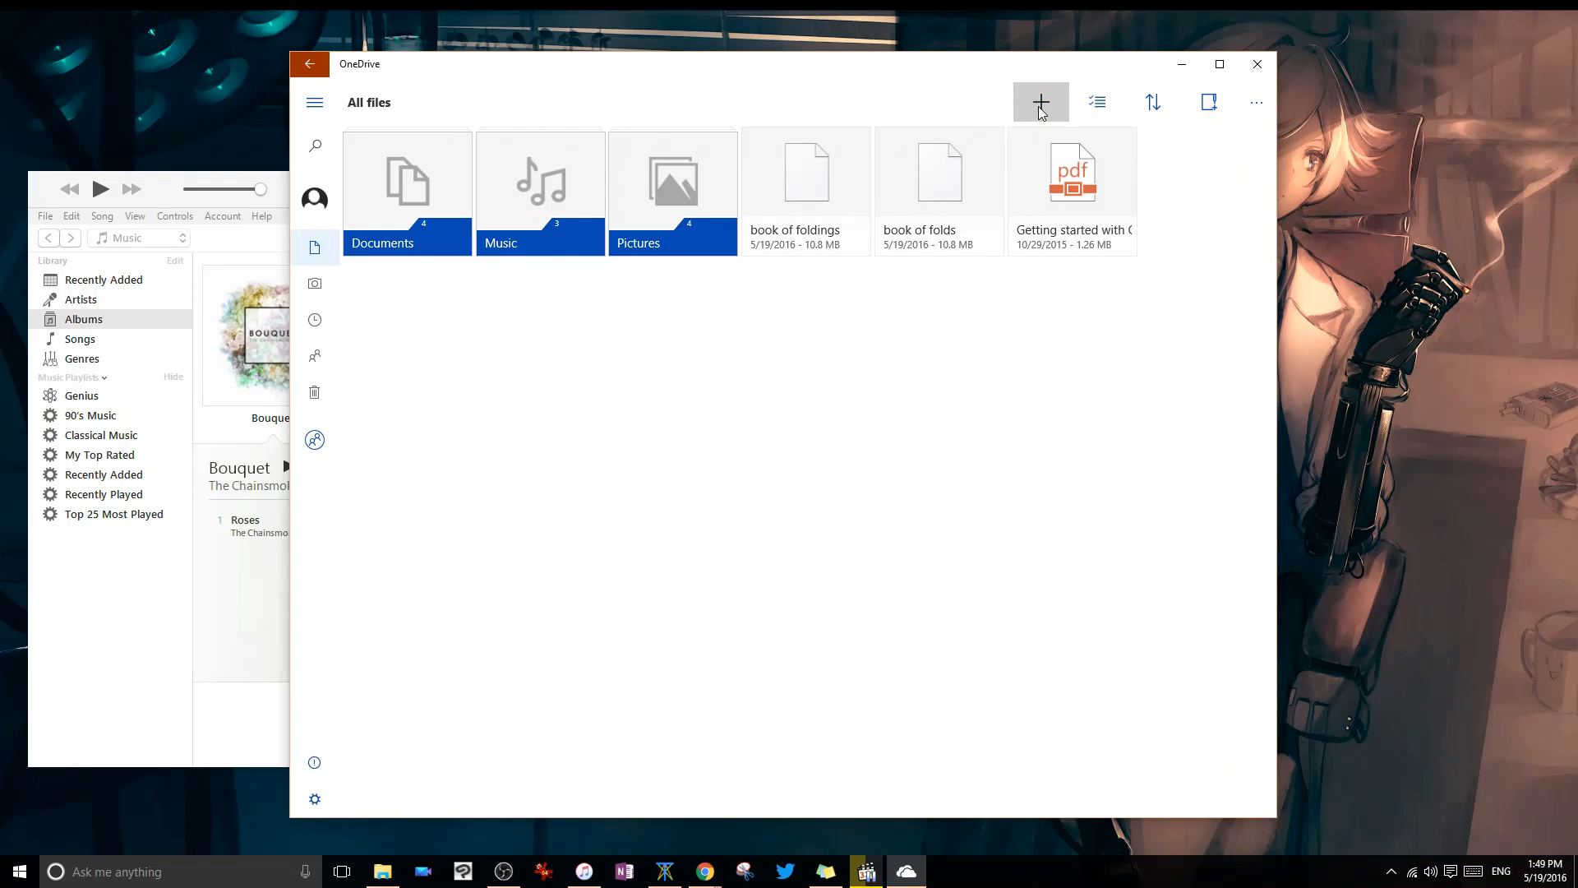
pyautogui.click(1041, 102)
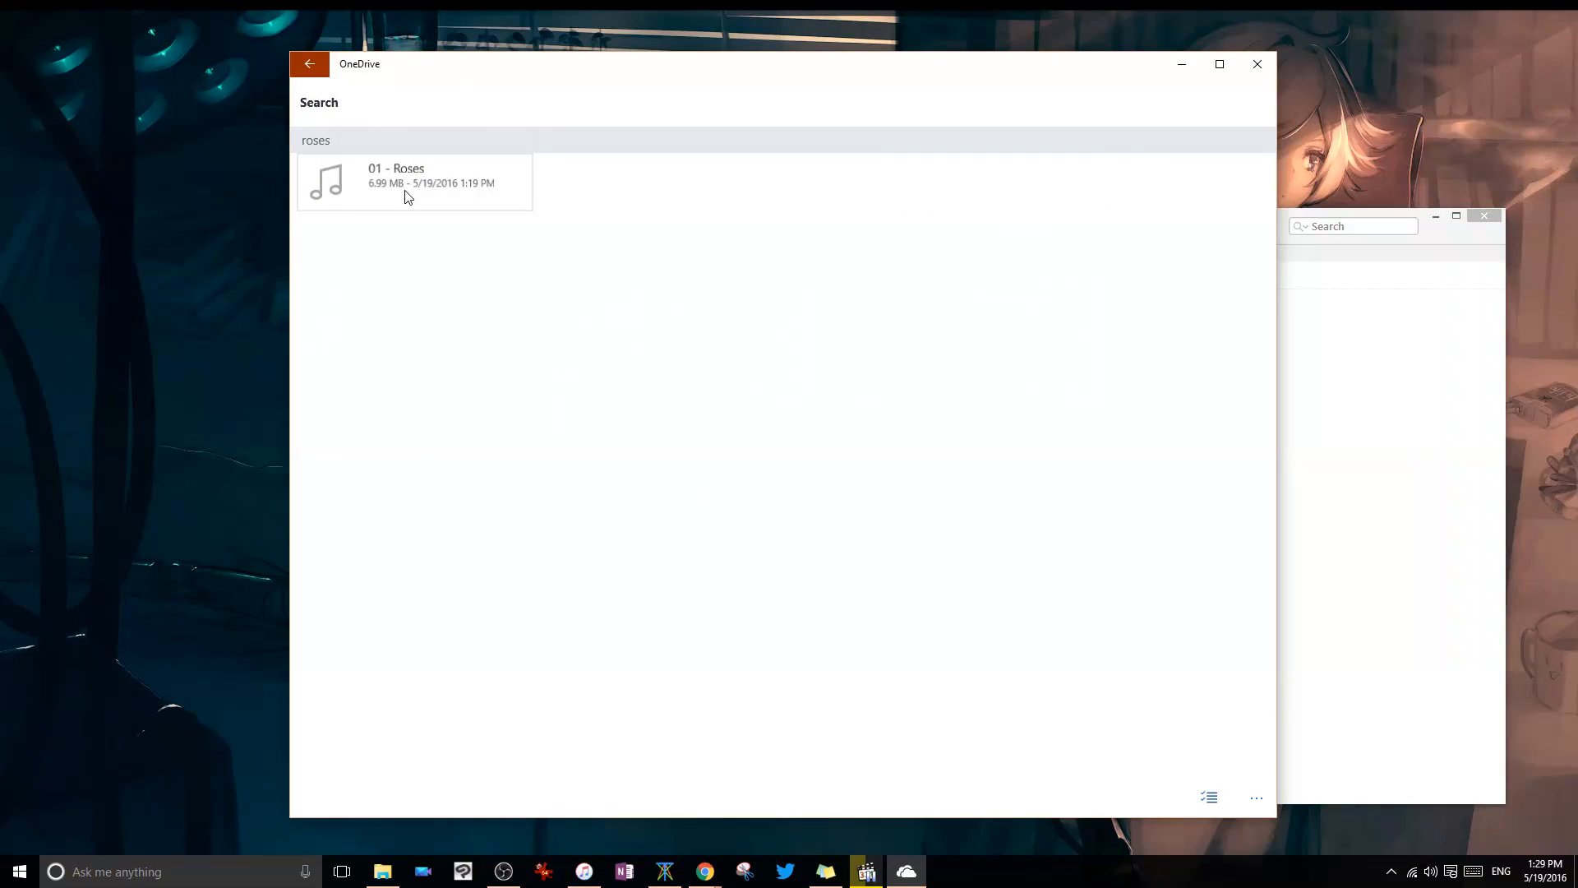
pyautogui.click(310, 64)
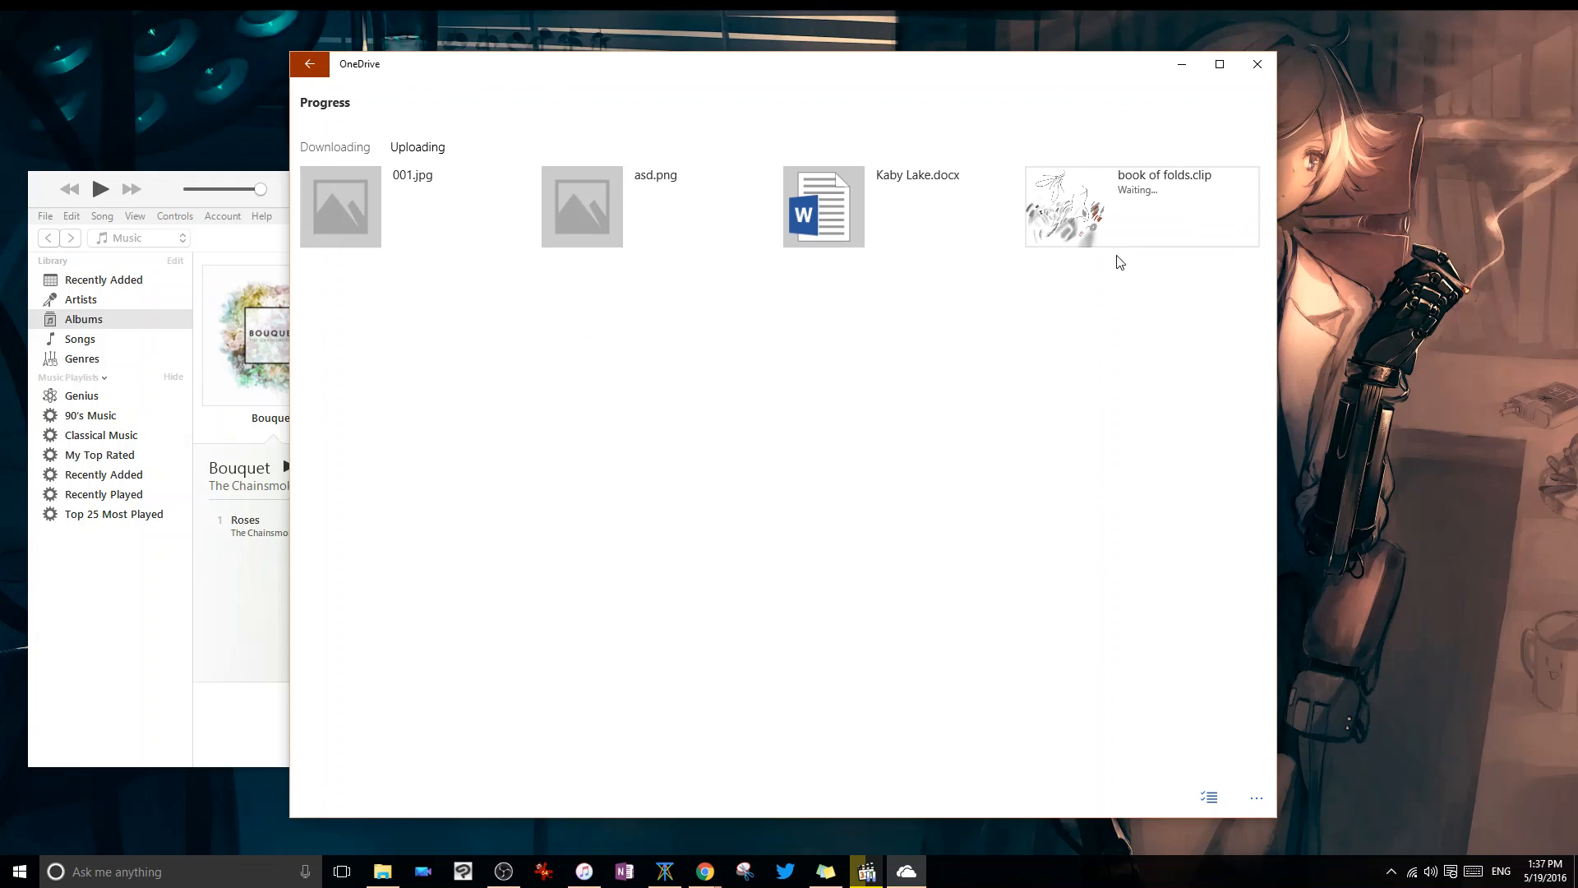
# - Open Kaby Lake.docx in Word Mobile and append 'or stick with Skylake?' to its question
pyautogui.click(1256, 797)
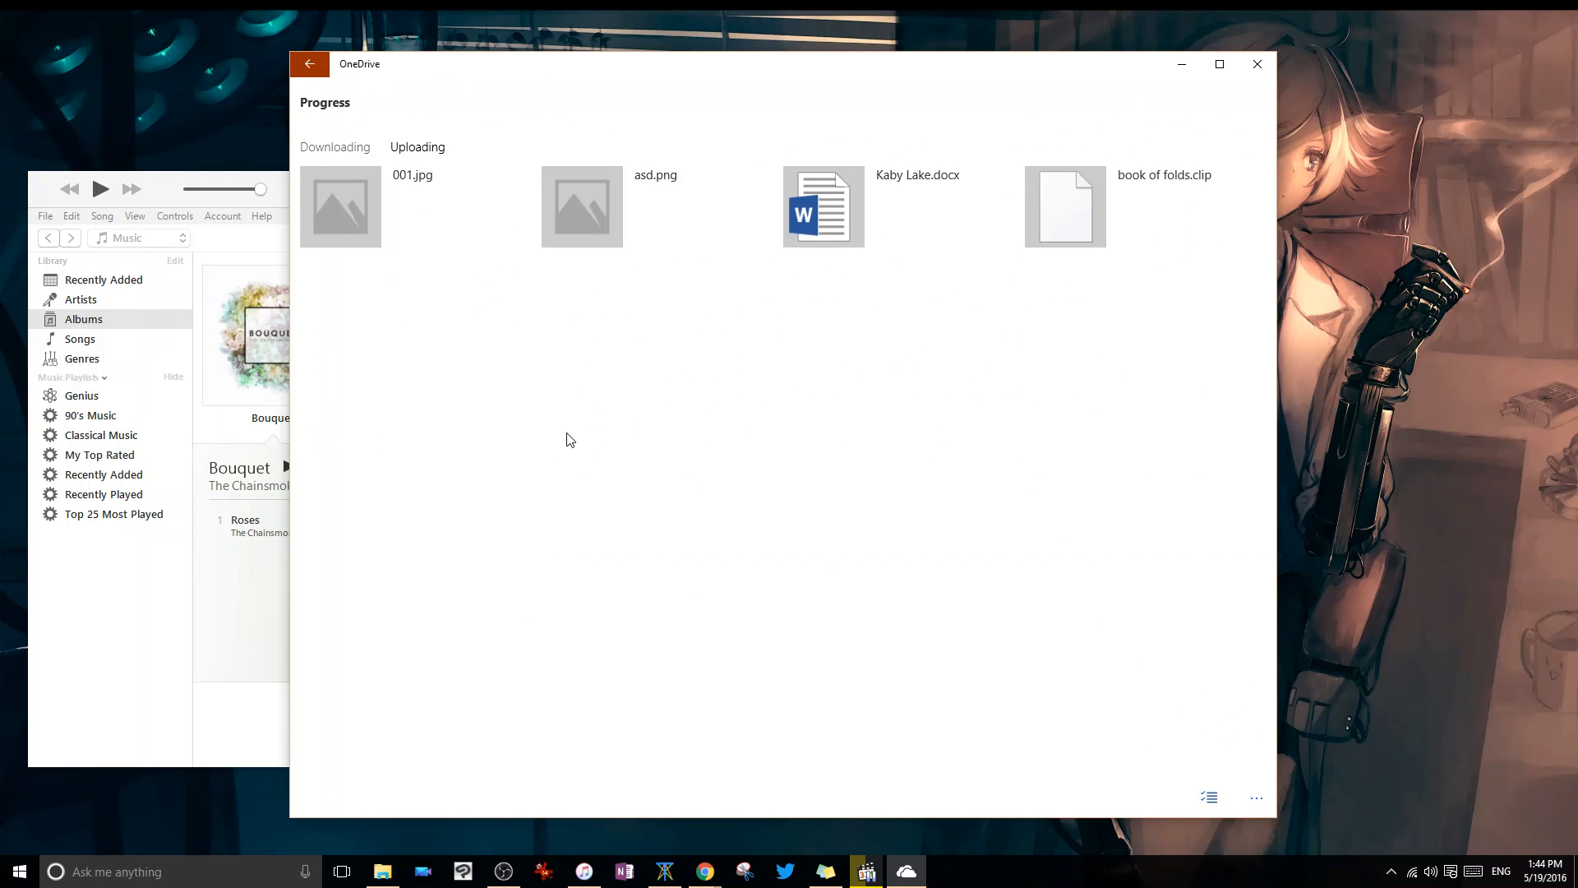
pyautogui.moveTo(1044, 473)
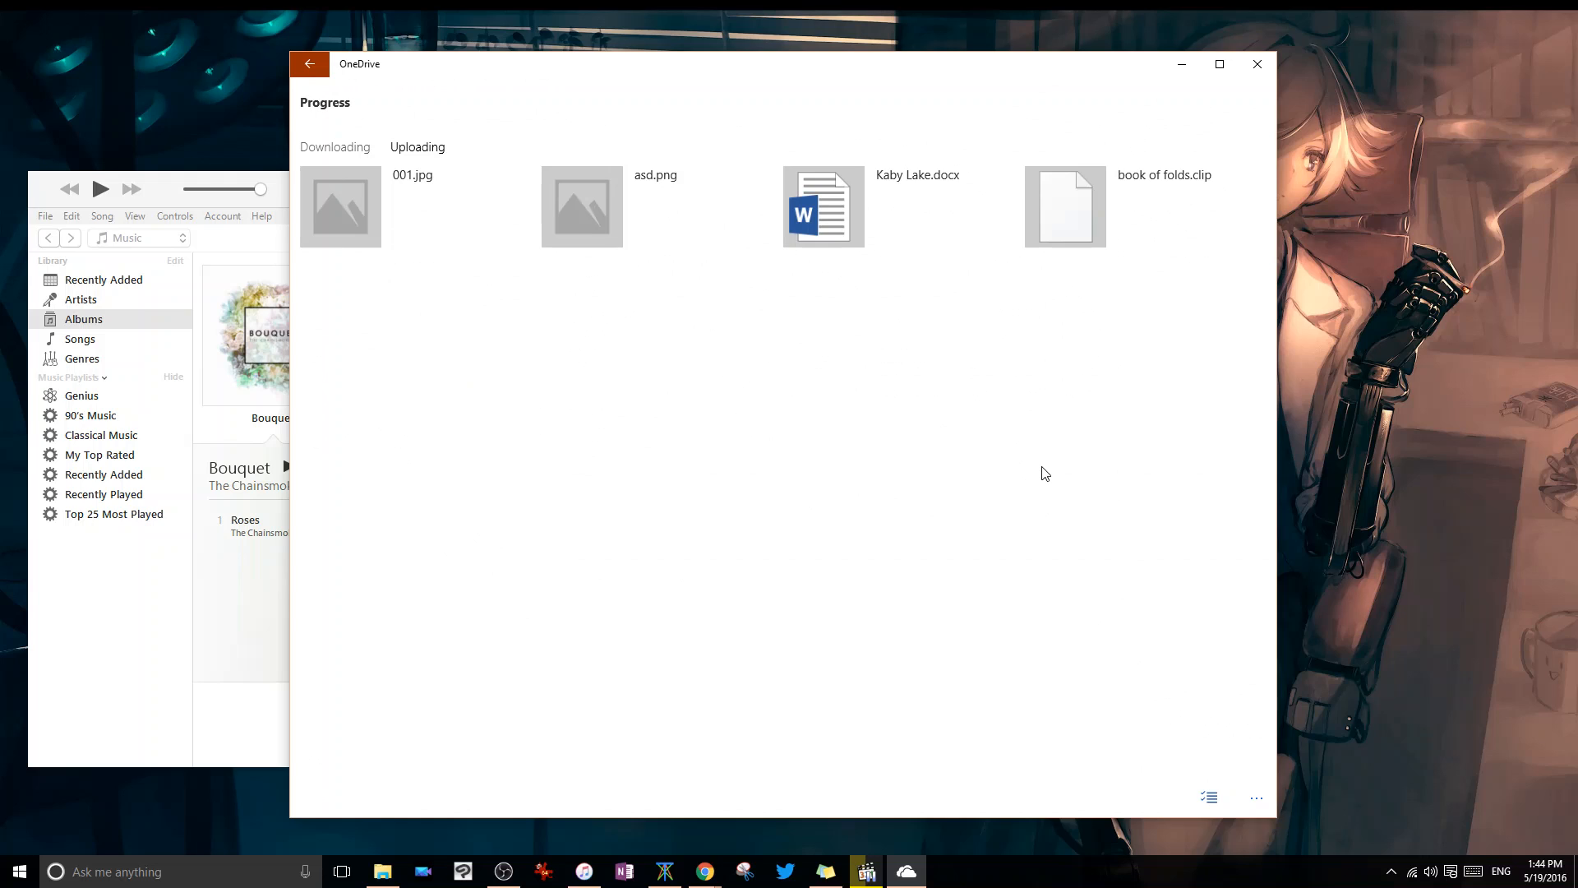
pyautogui.click(310, 64)
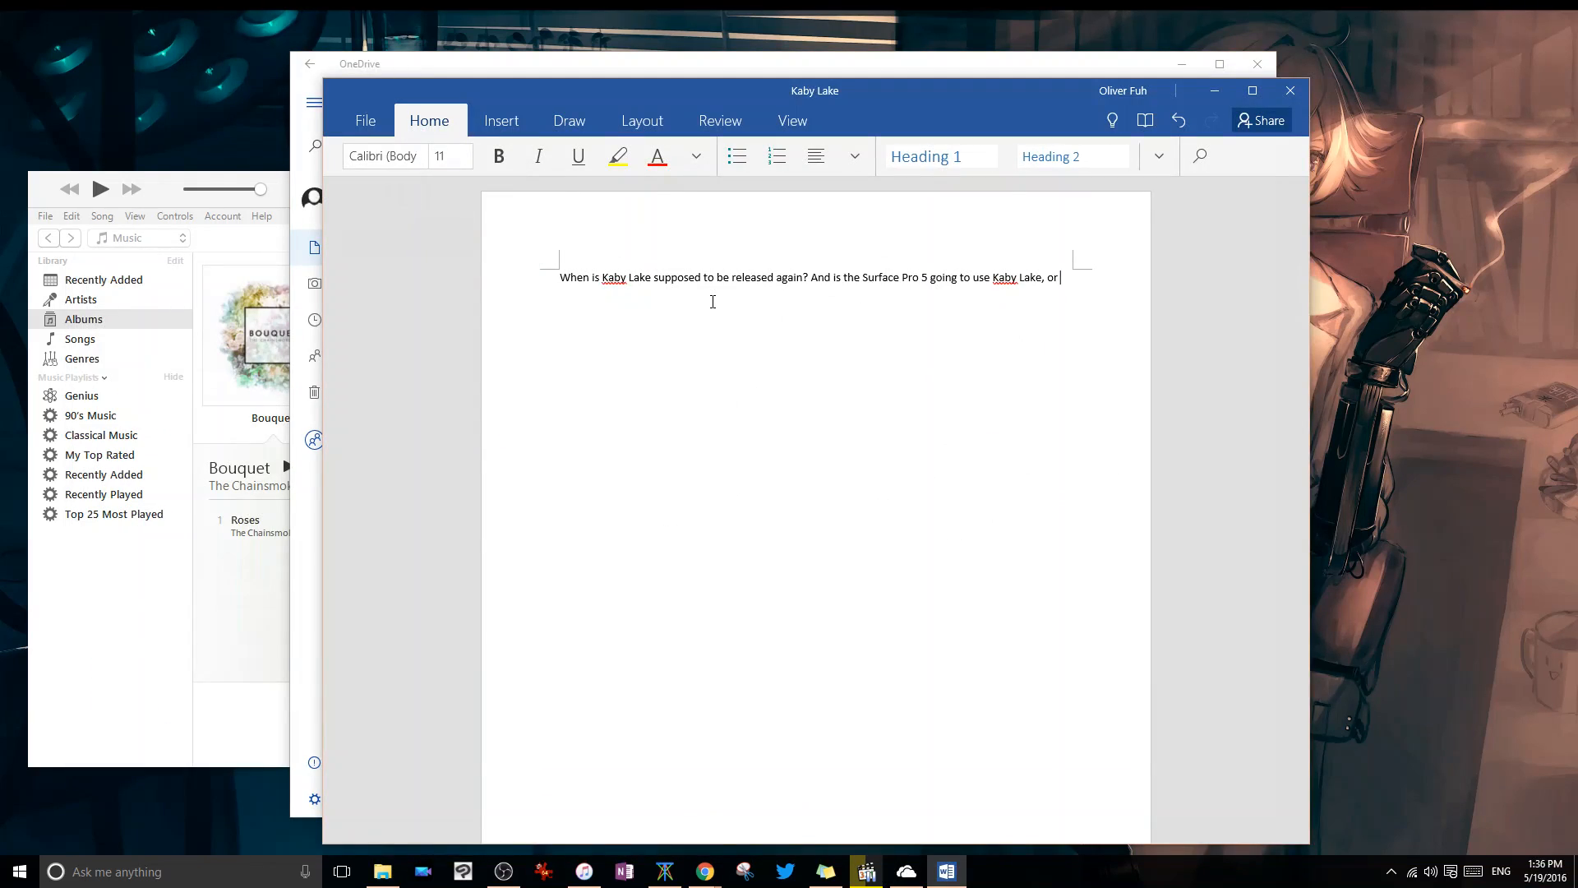
pyautogui.write('stick with Skyl')
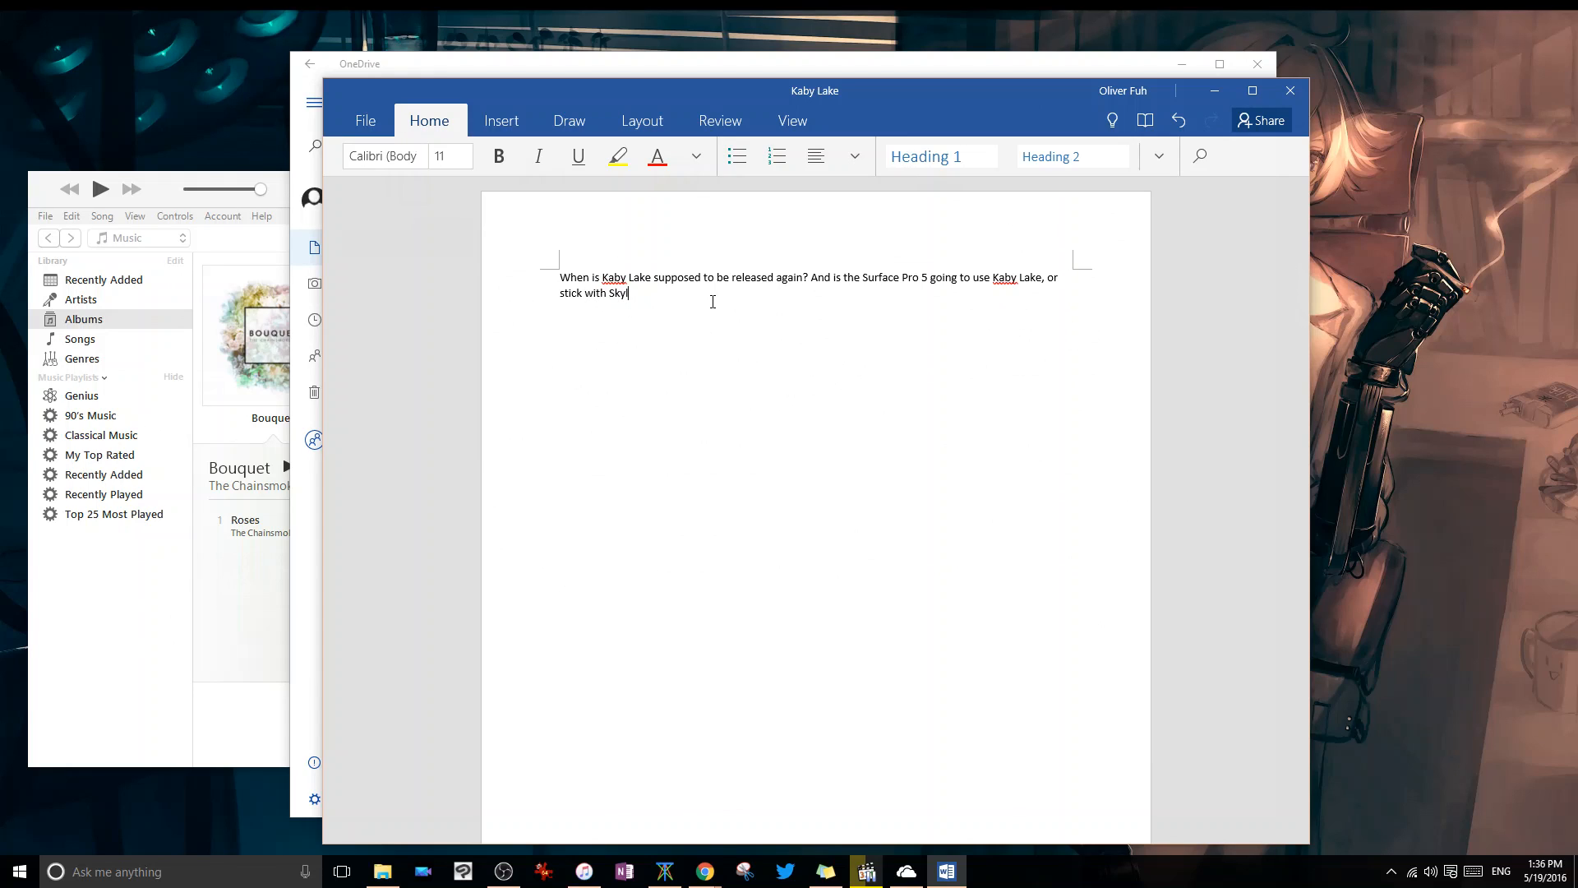
pyautogui.write('ake?')
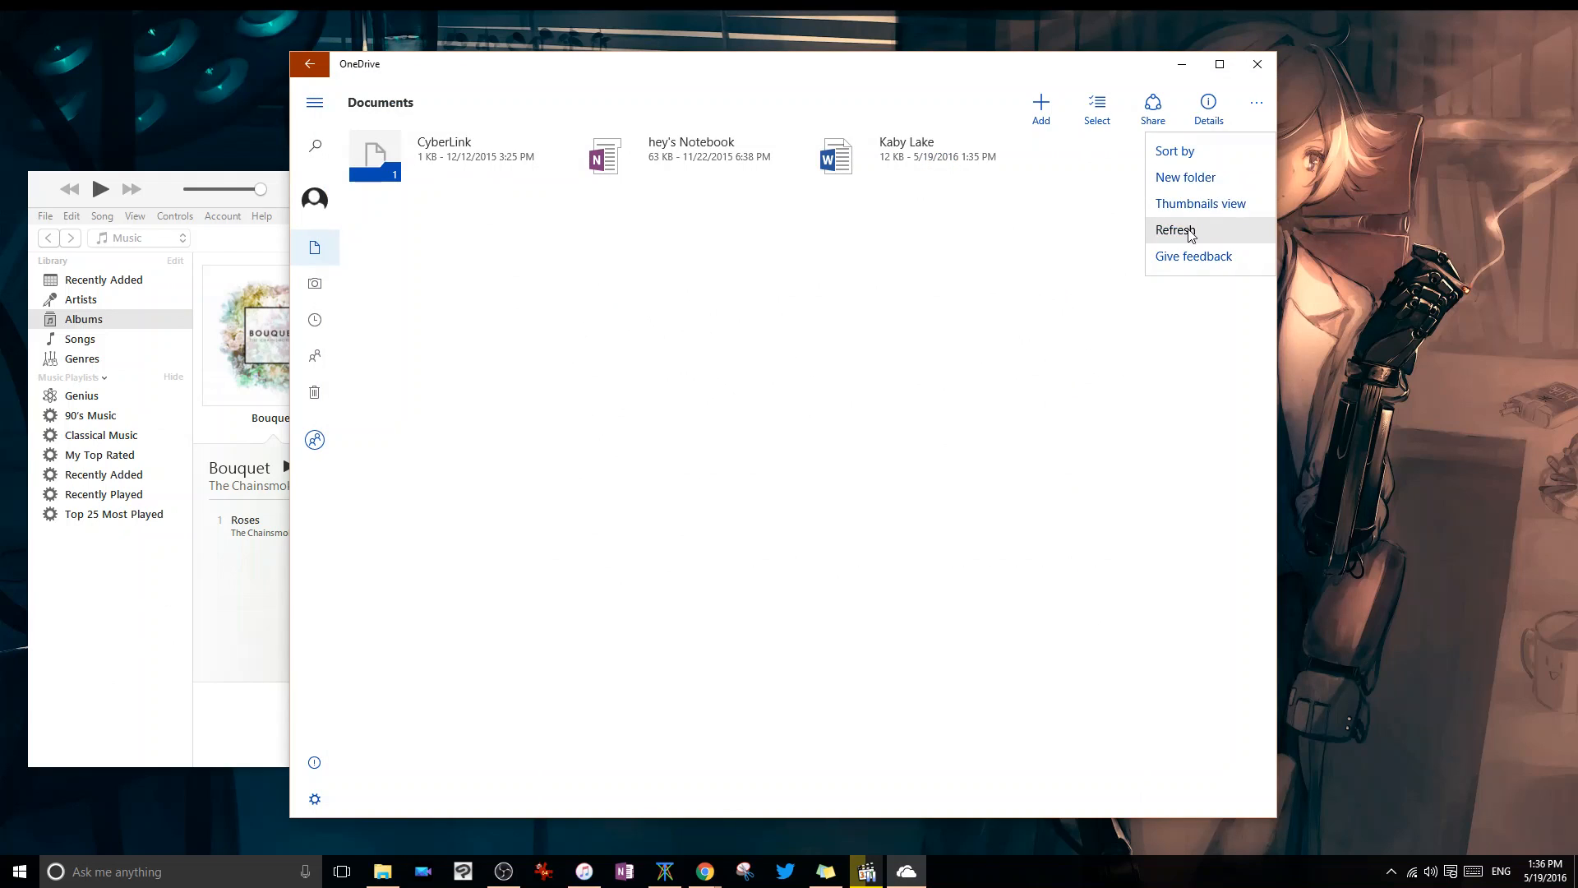
# - Refresh Documents so Kaby Lake shows 12 KB, then open the Kaby Lake file
pyautogui.click(1175, 230)
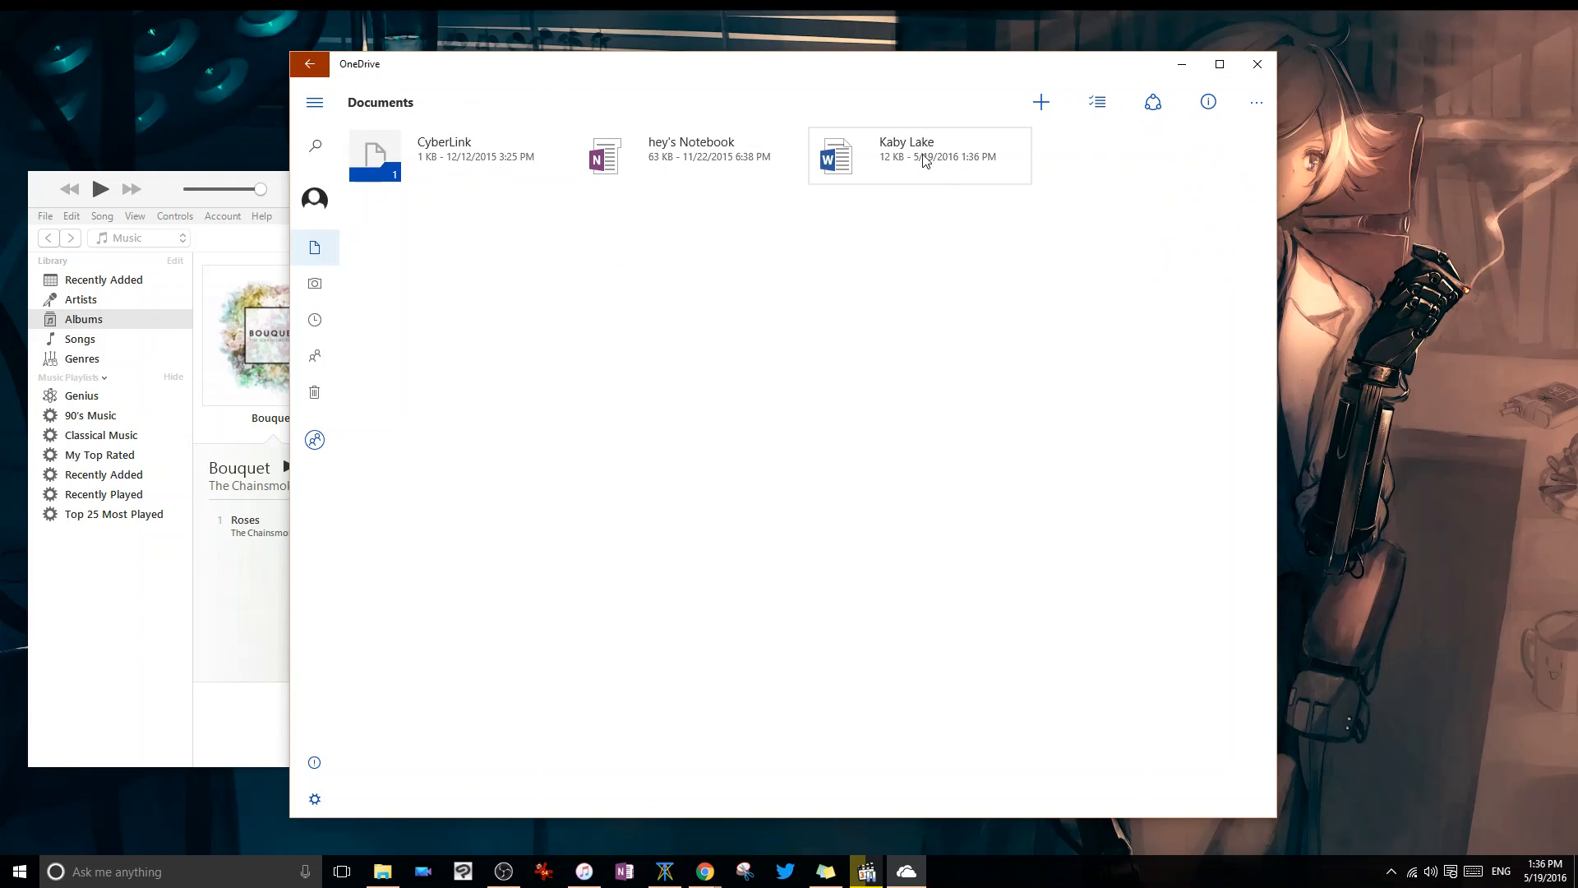
pyautogui.doubleClick(920, 156)
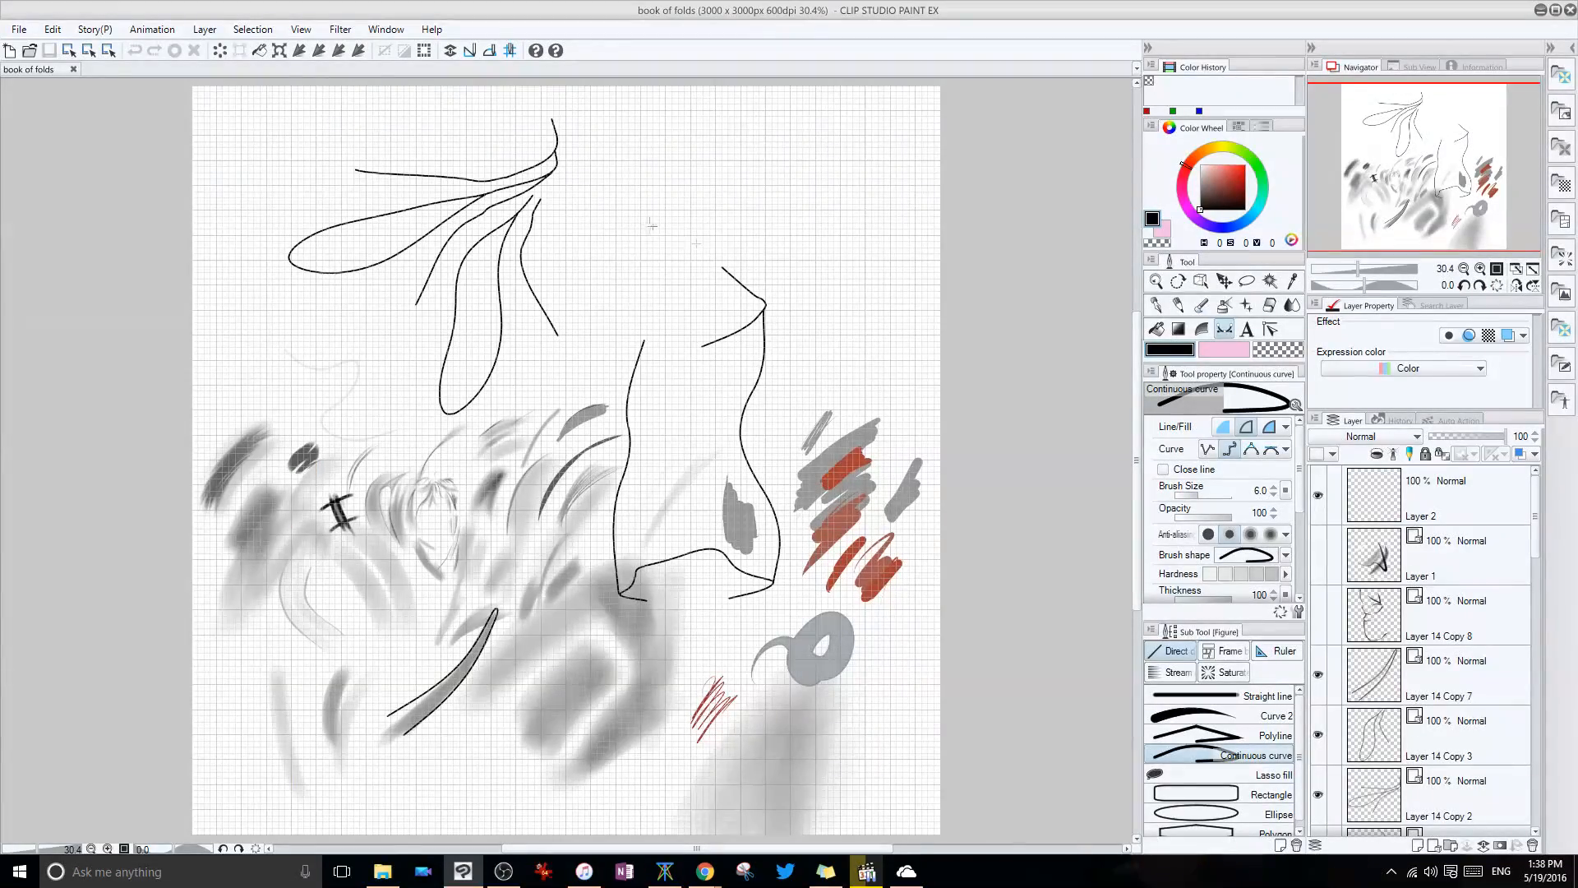
# - Draw a curved arch stroke above the figure and start saving book of folds
pyautogui.moveTo(659, 214); pyautogui.dragTo(825, 266)
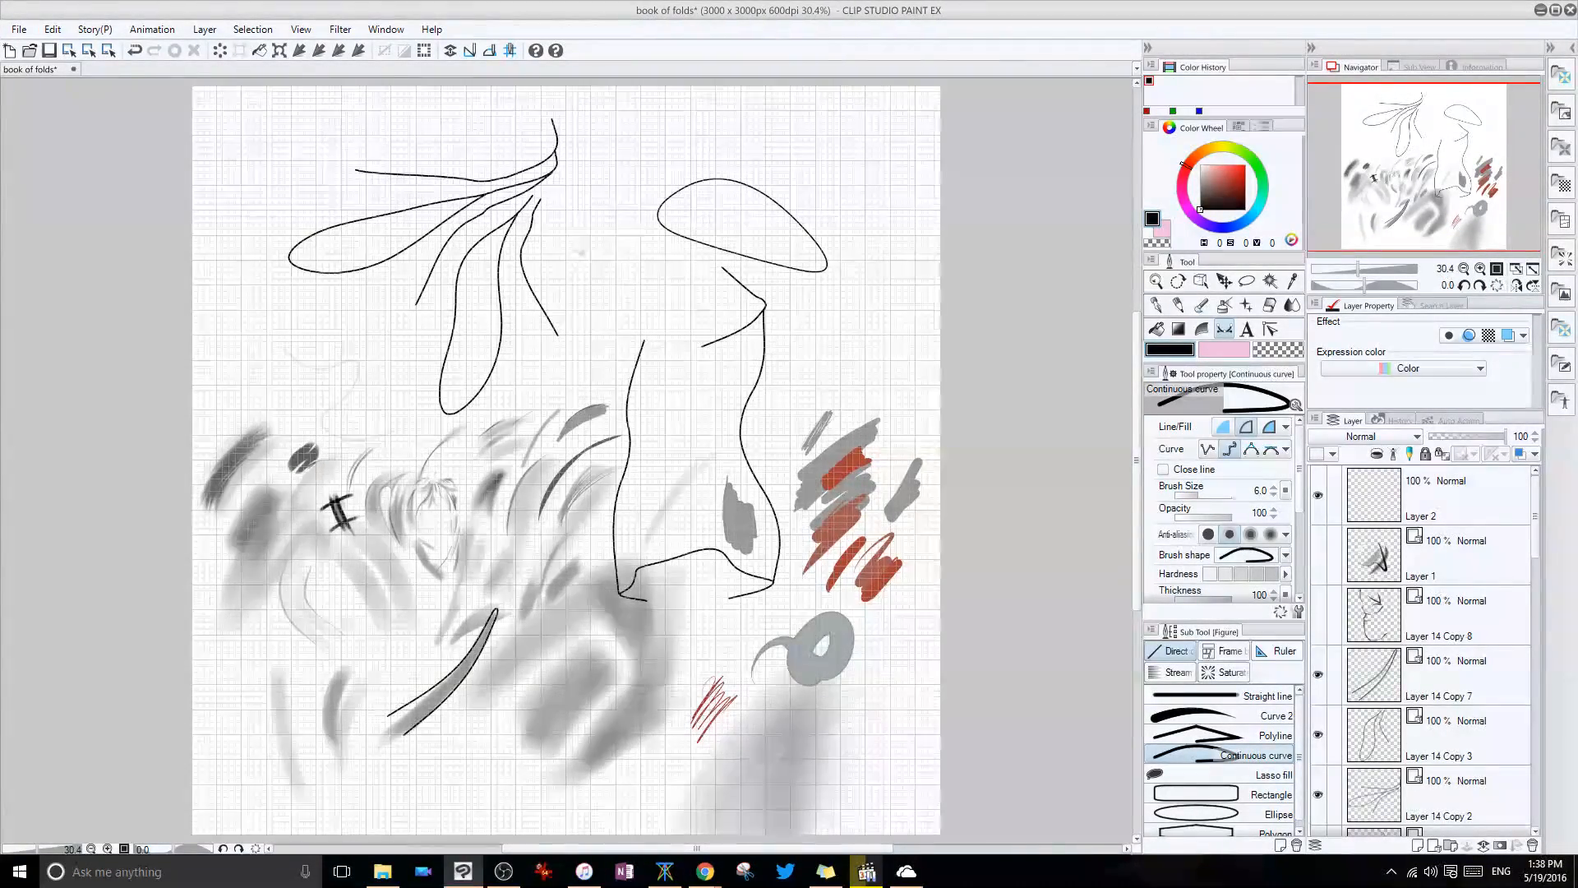
pyautogui.click(17, 29)
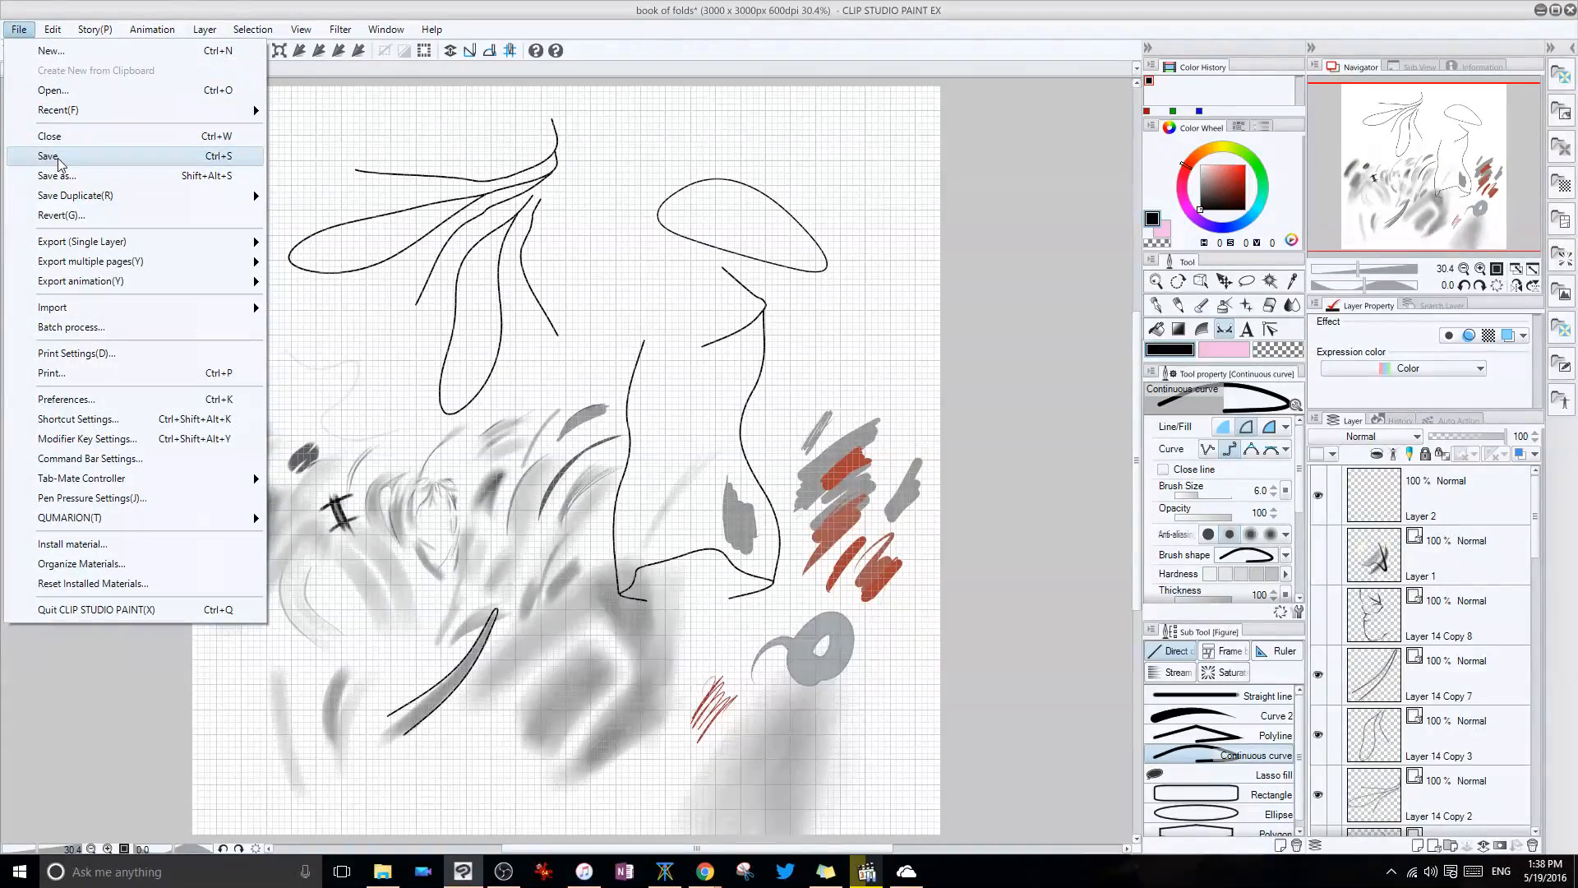
pyautogui.click(49, 155)
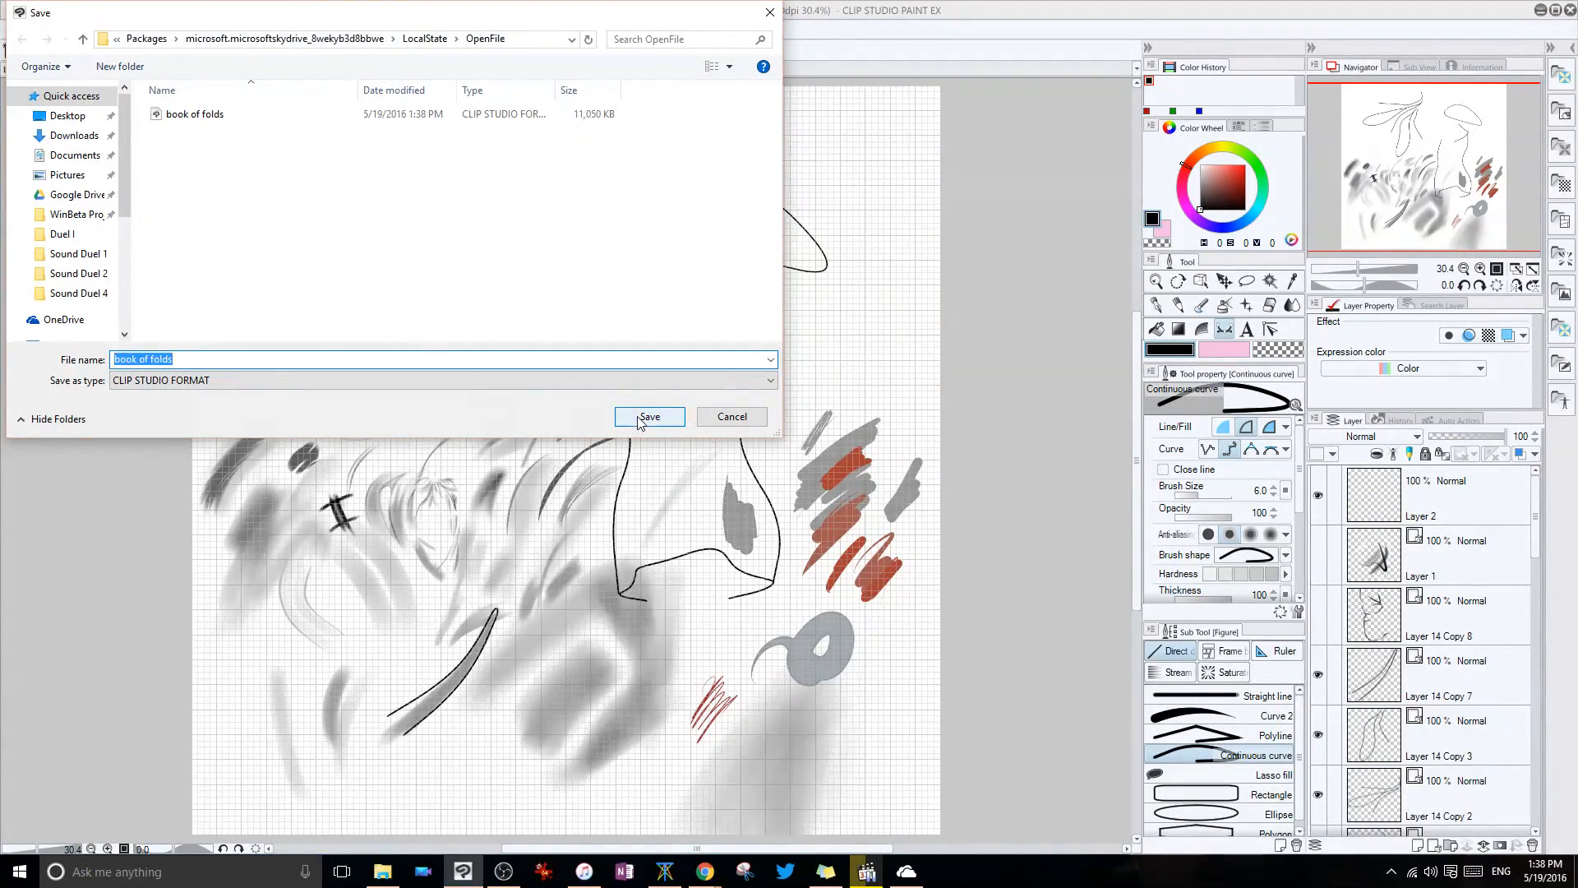
pyautogui.click(649, 416)
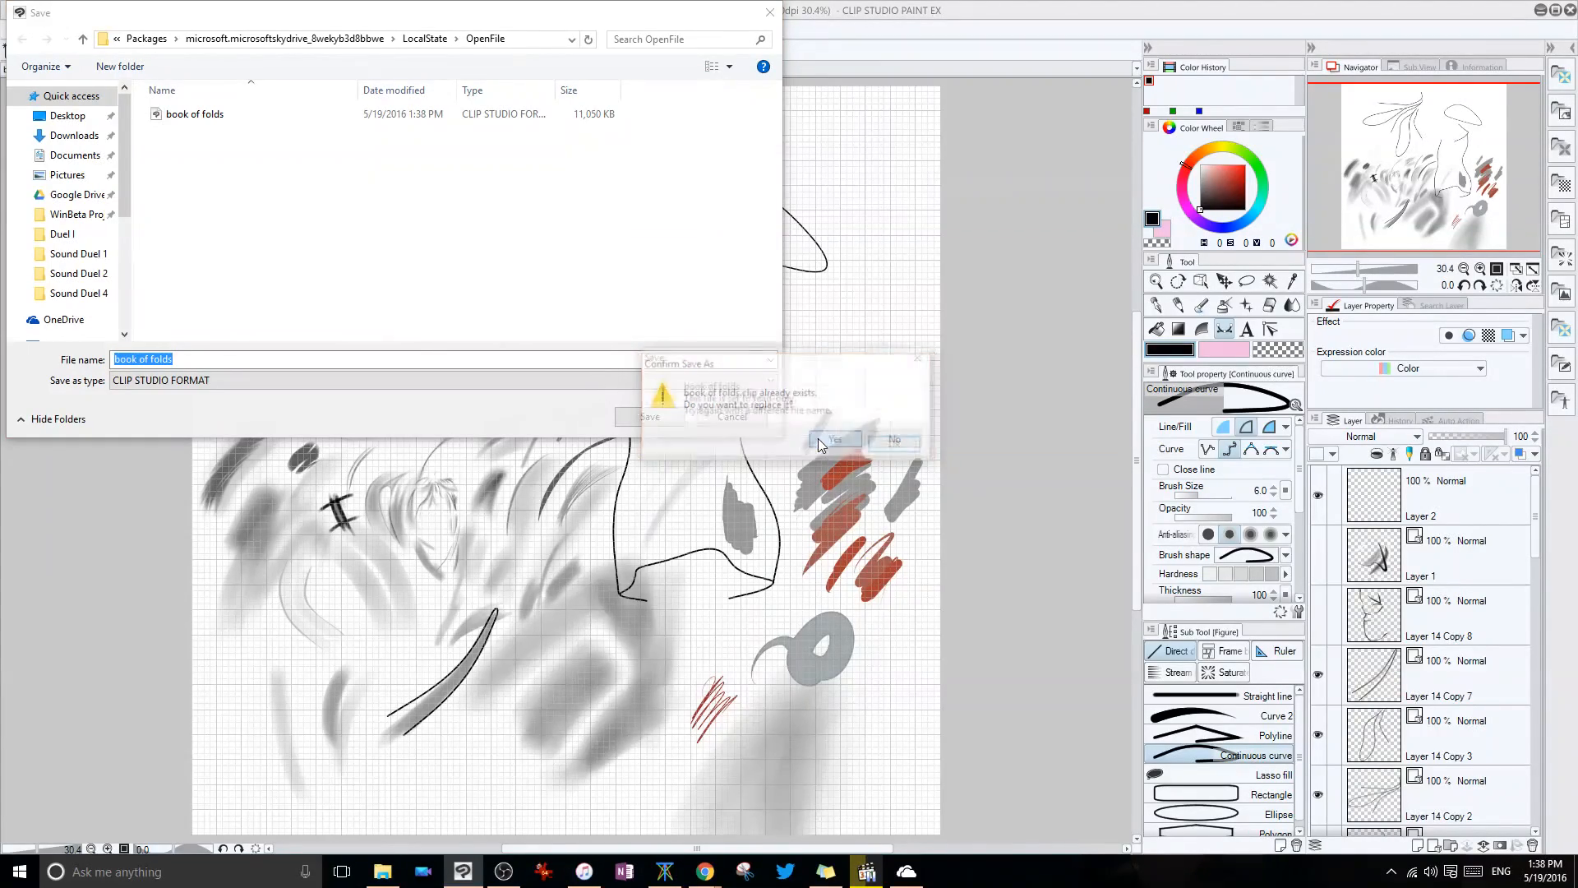
pyautogui.click(835, 439)
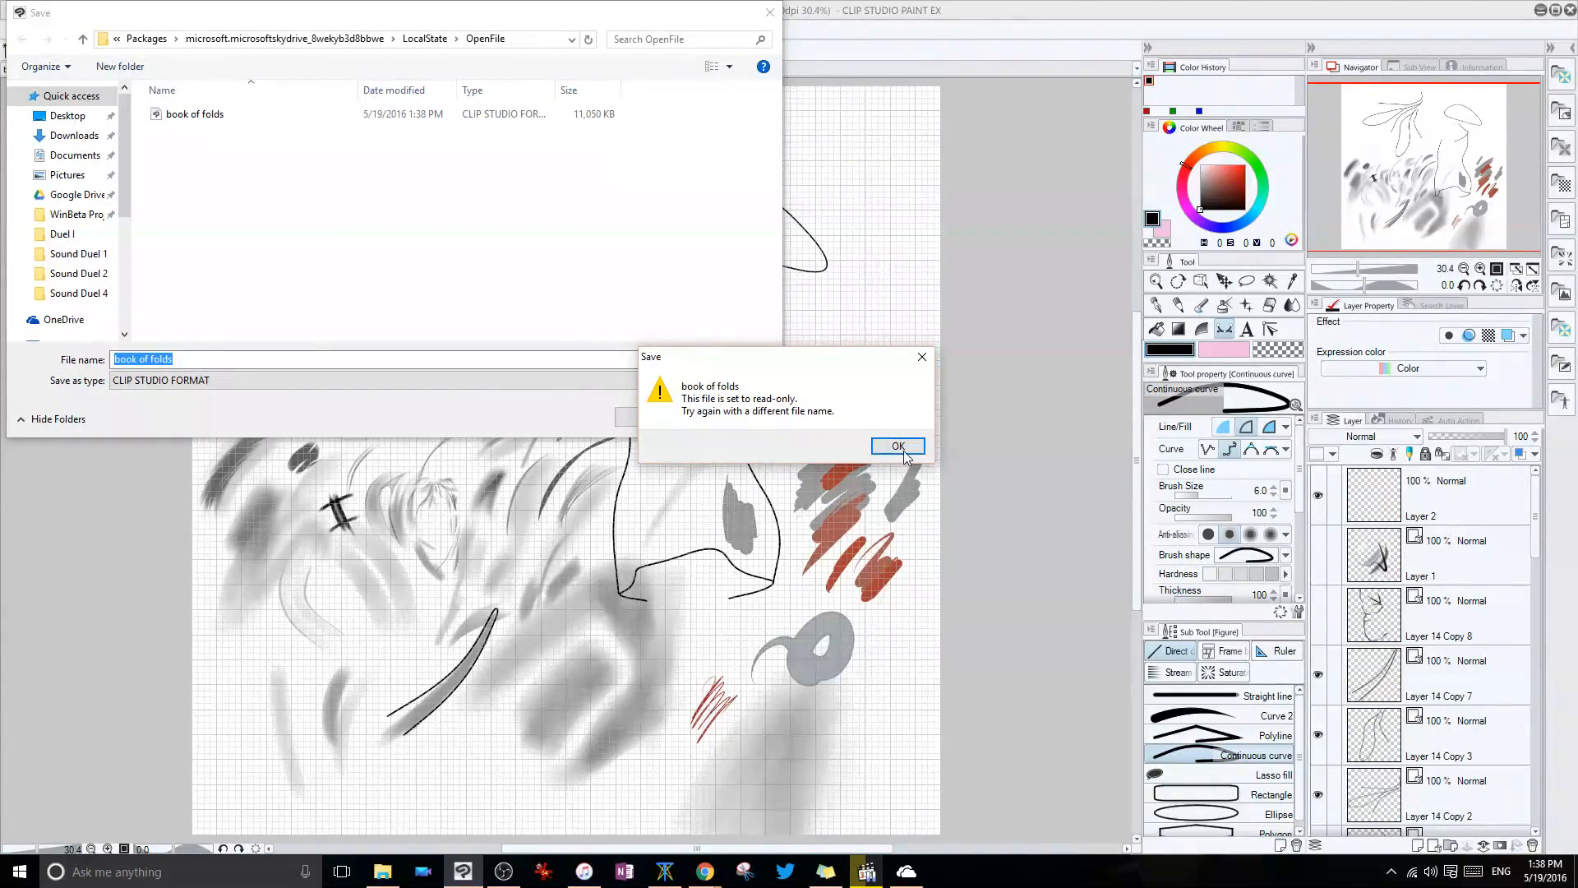
pyautogui.click(897, 445)
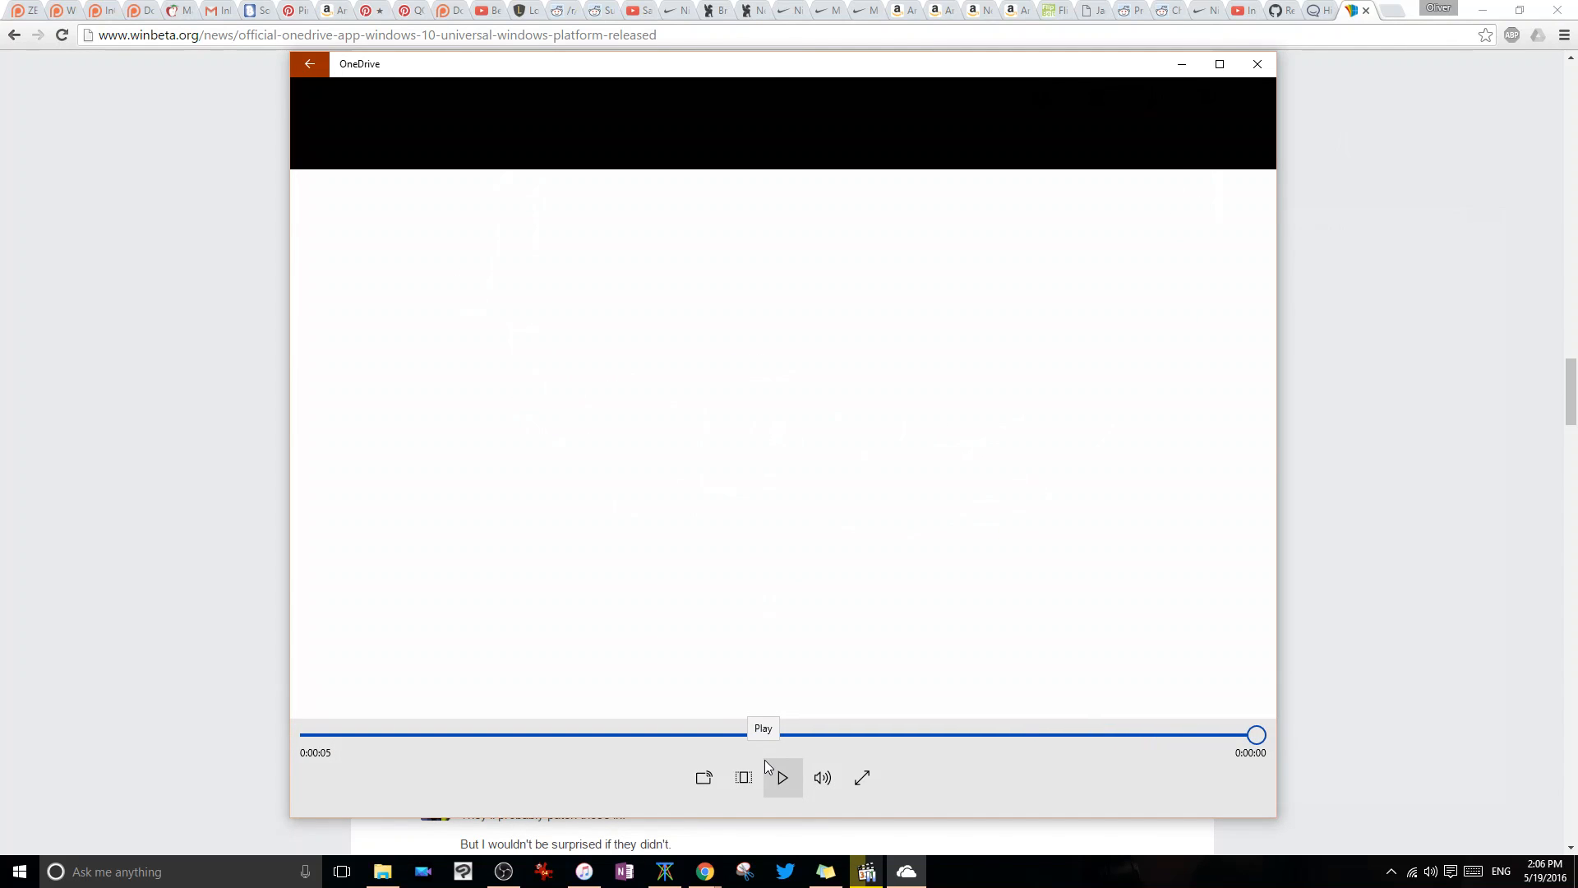
pyautogui.moveTo(858, 789)
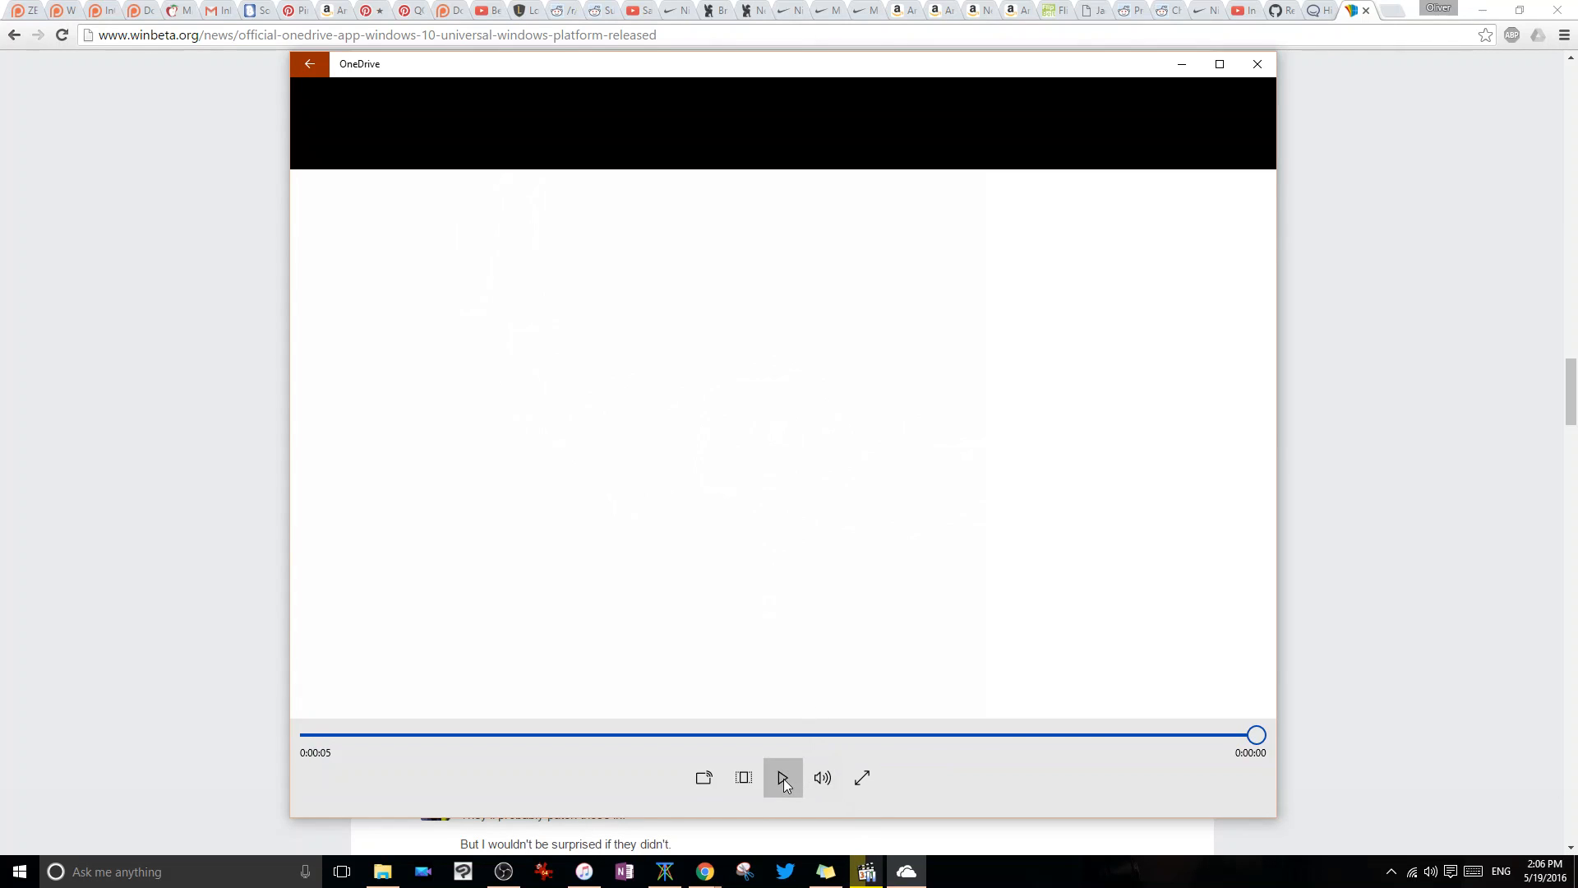
# - Start playback of the five-second WinBeta video in OneDrive's player
pyautogui.click(782, 777)
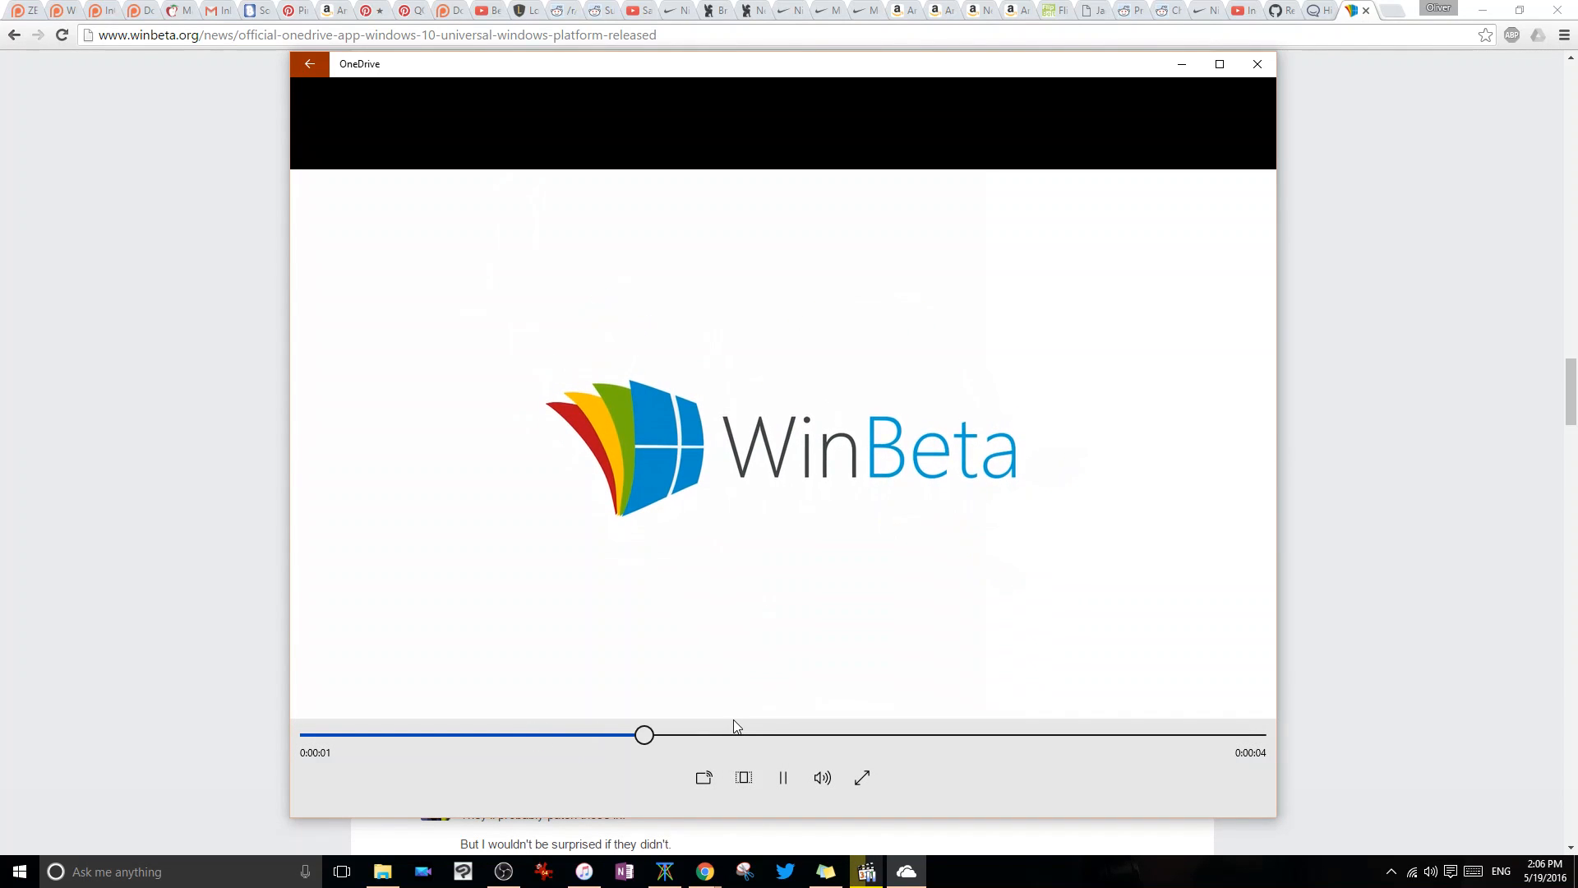